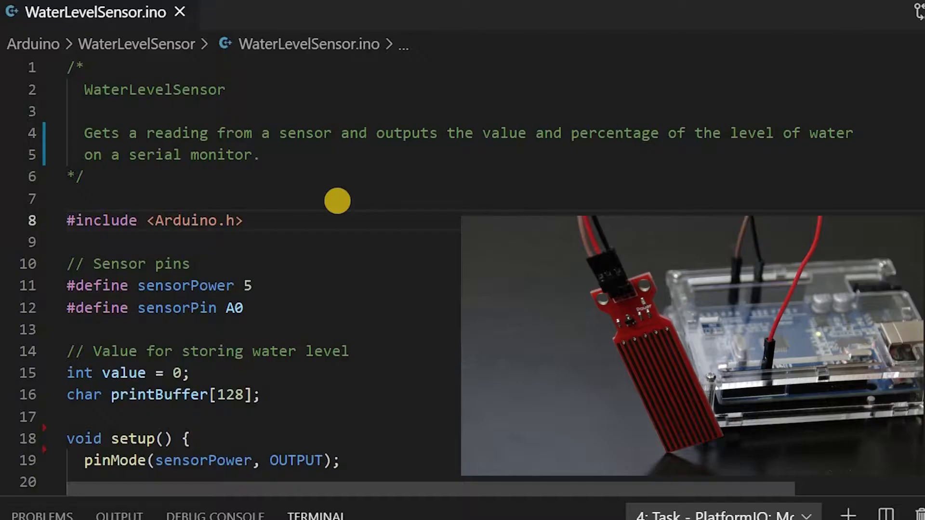
mouse_move(401, 234)
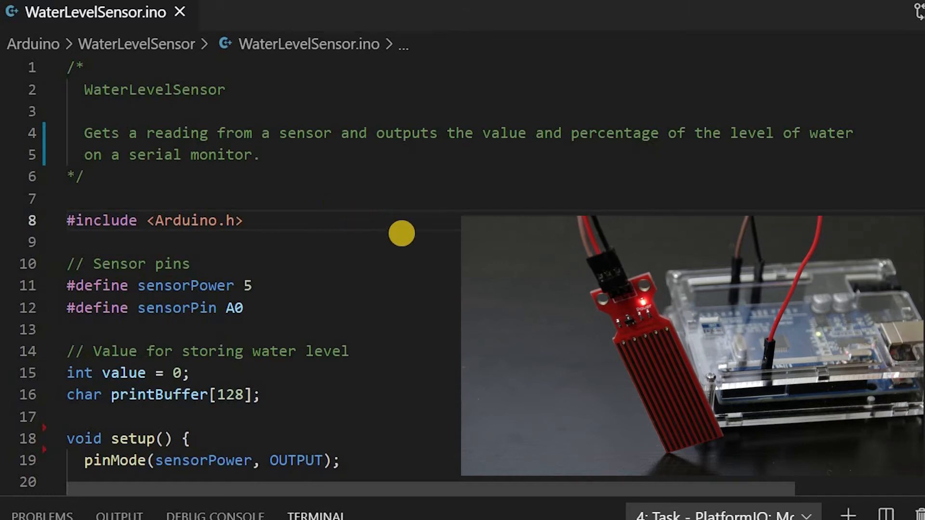
mouse_move(422, 238)
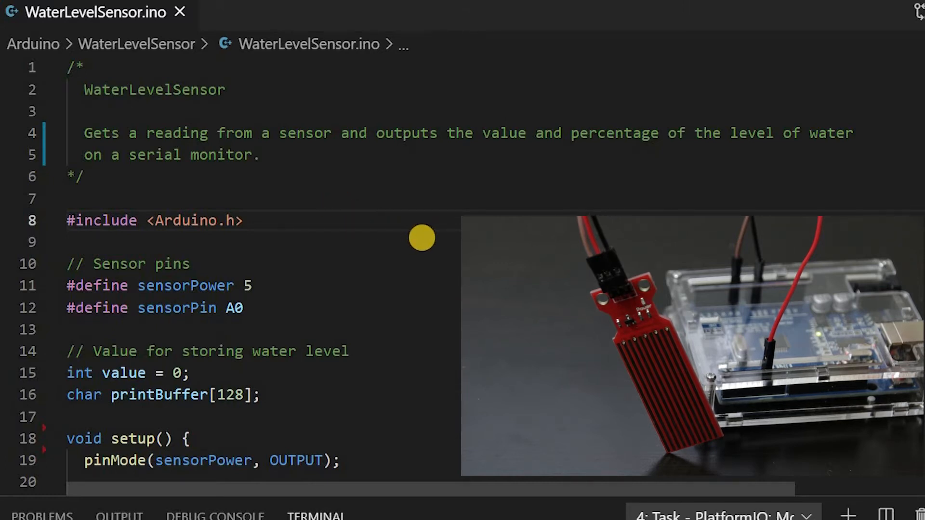
mouse_move(372, 252)
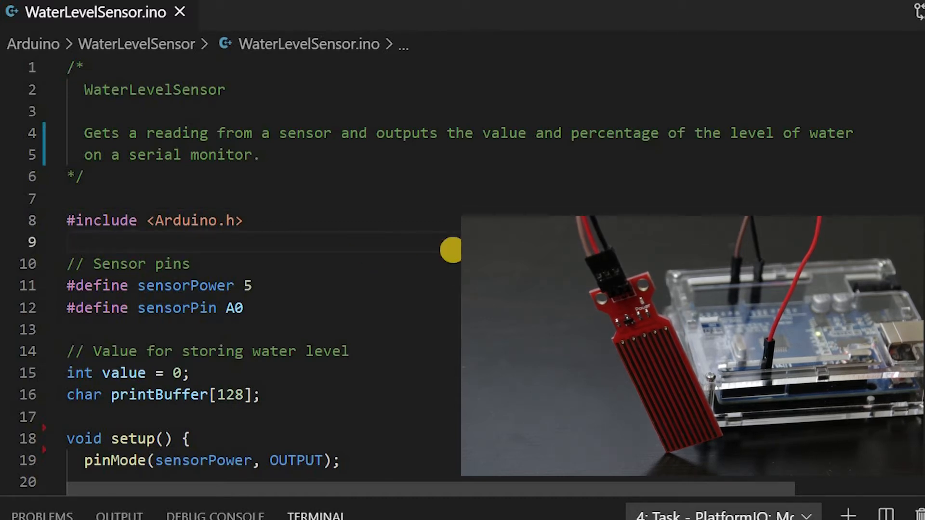
mouse_move(100, 120)
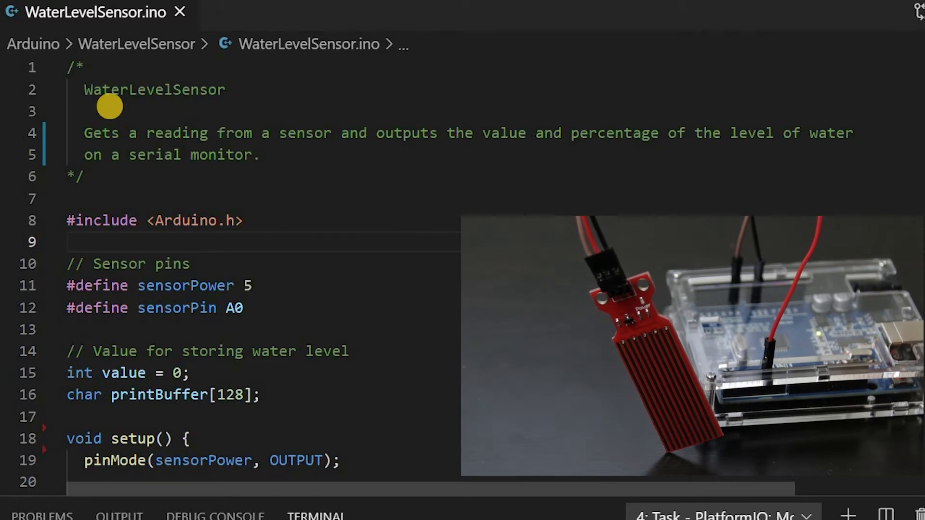
mouse_move(139, 90)
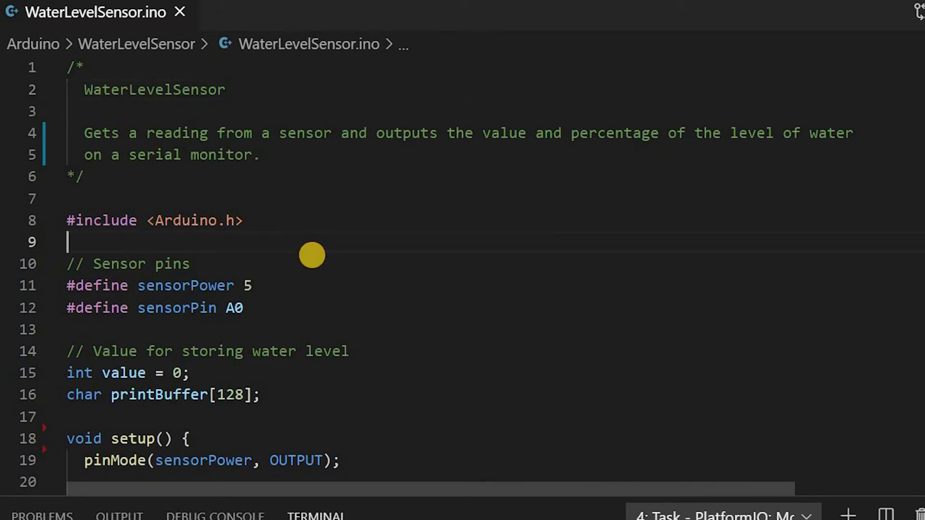
double_click(185, 285)
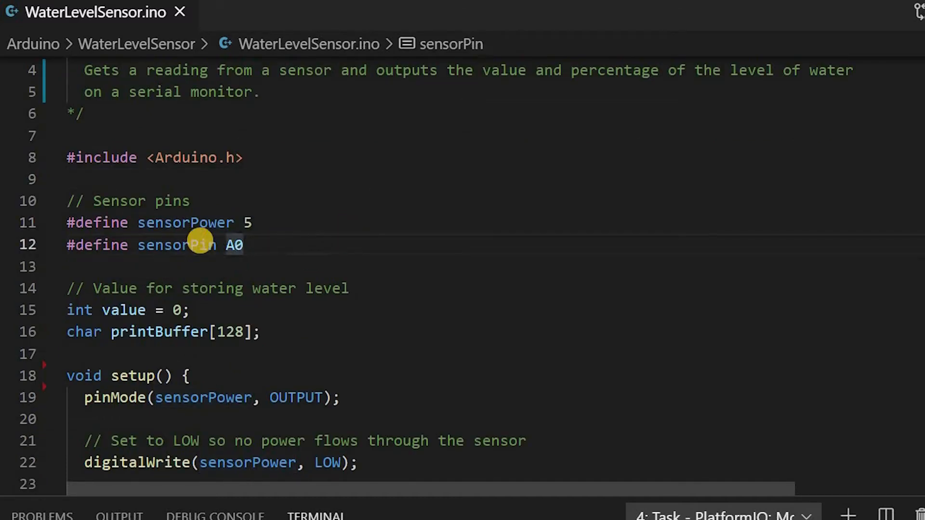
scroll("down", 3)
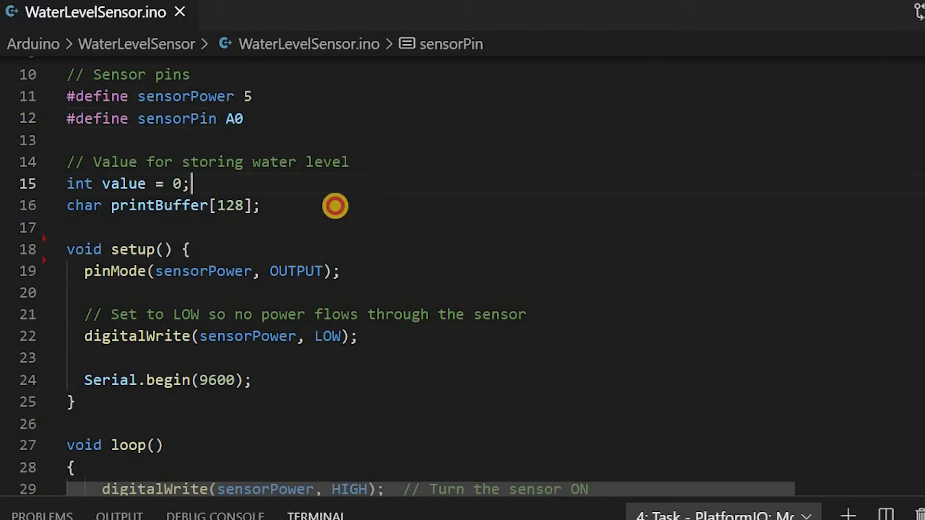
left_click(260, 205)
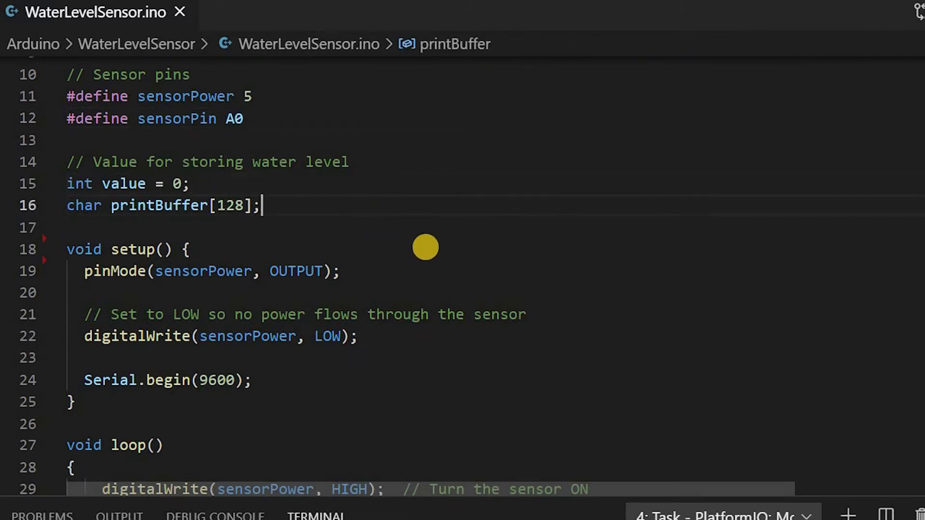
scroll("down", 3)
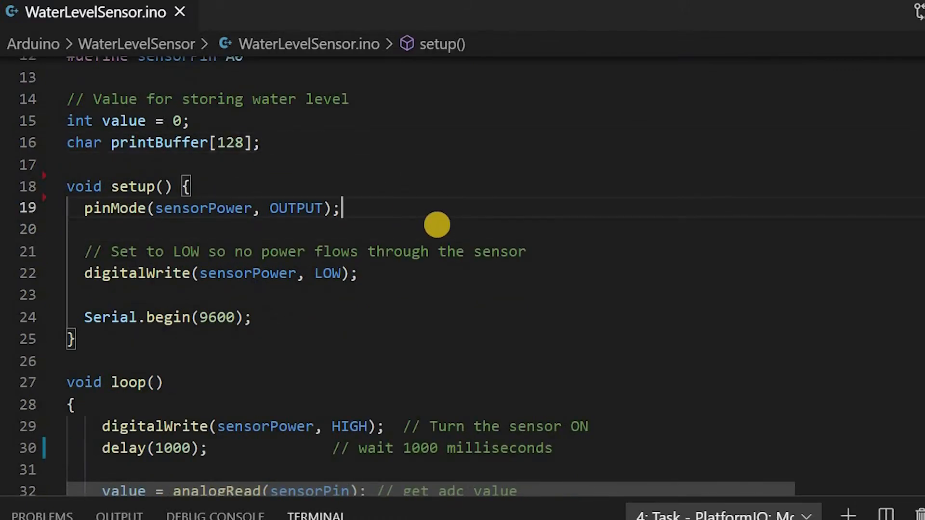
scroll("down", 3)
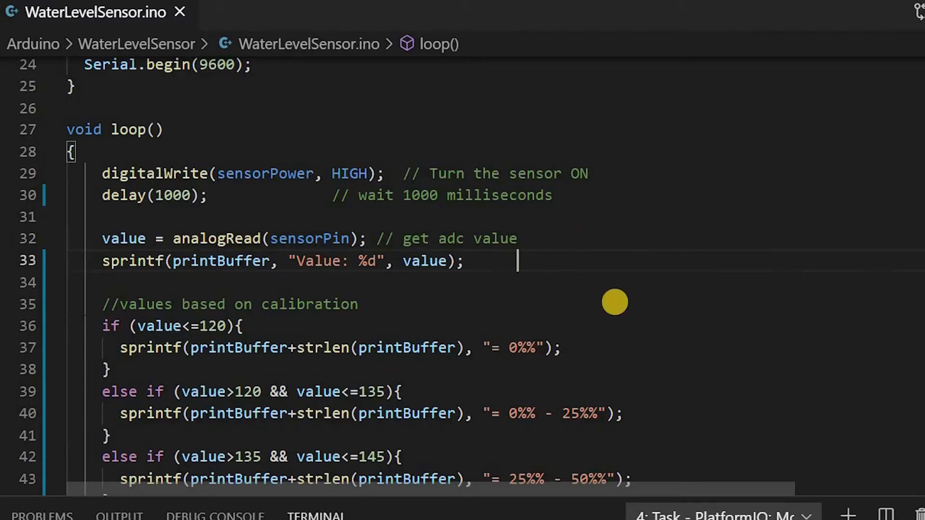
scroll("down", 3)
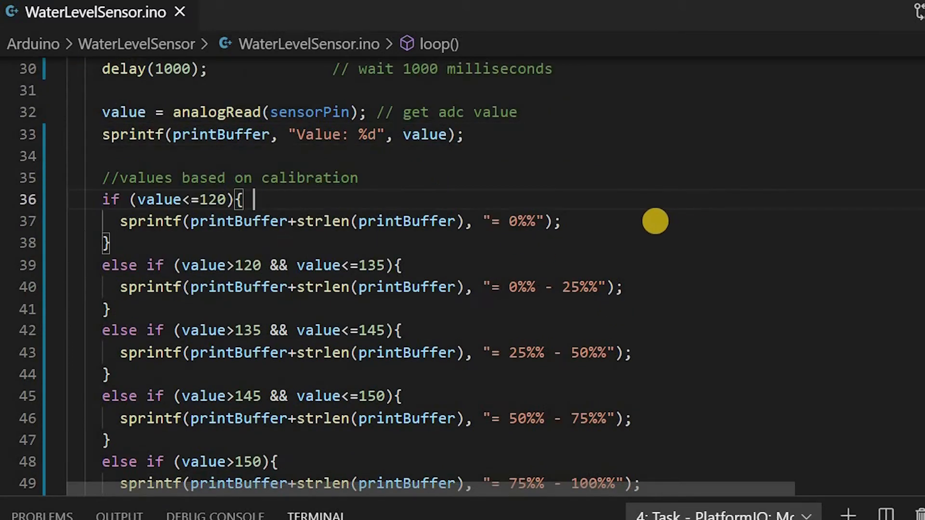
scroll("down", 3)
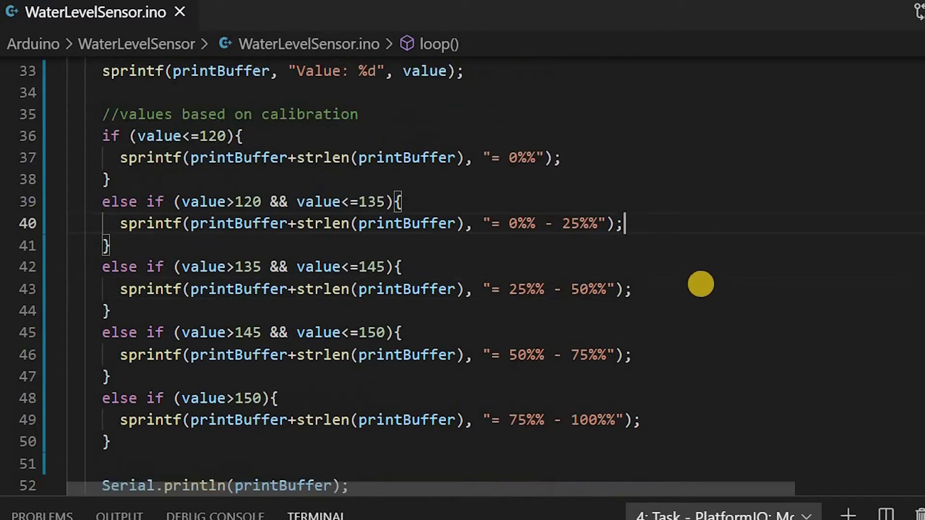
scroll("down", 3)
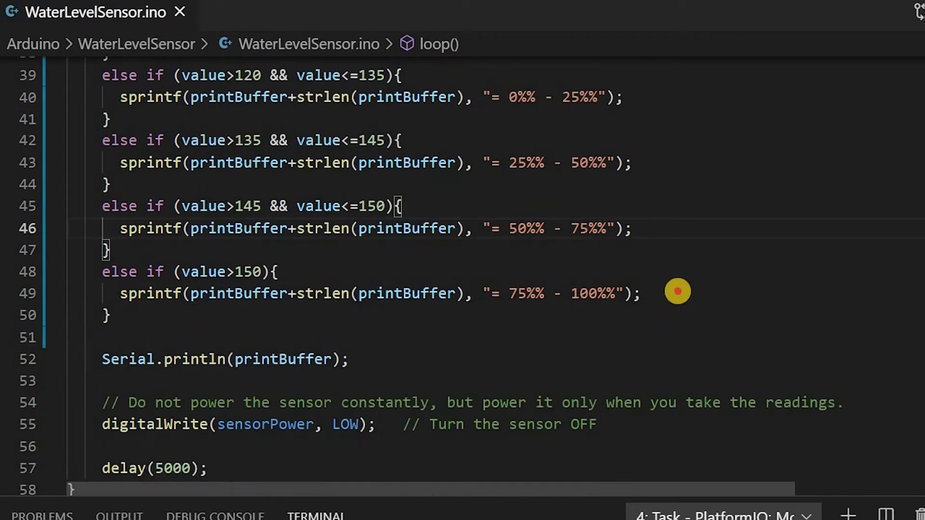
scroll("down", 3)
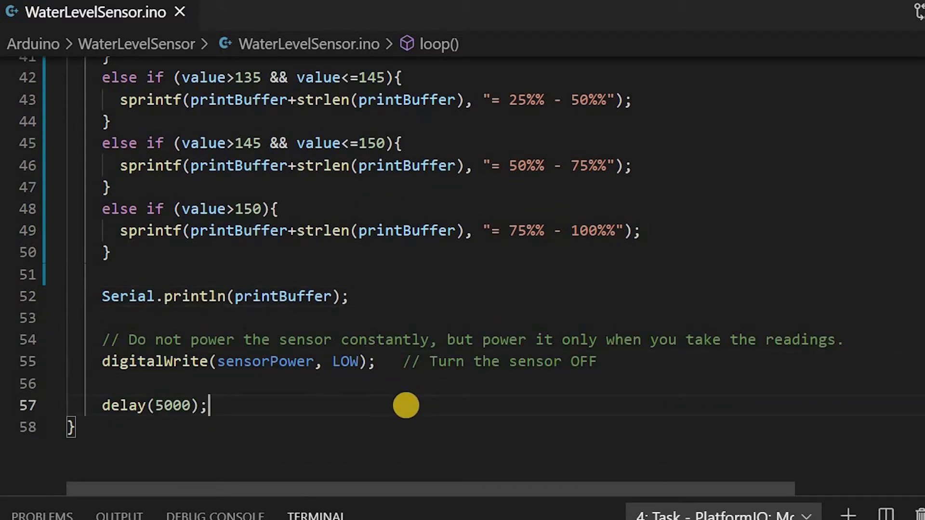
mouse_move(430, 411)
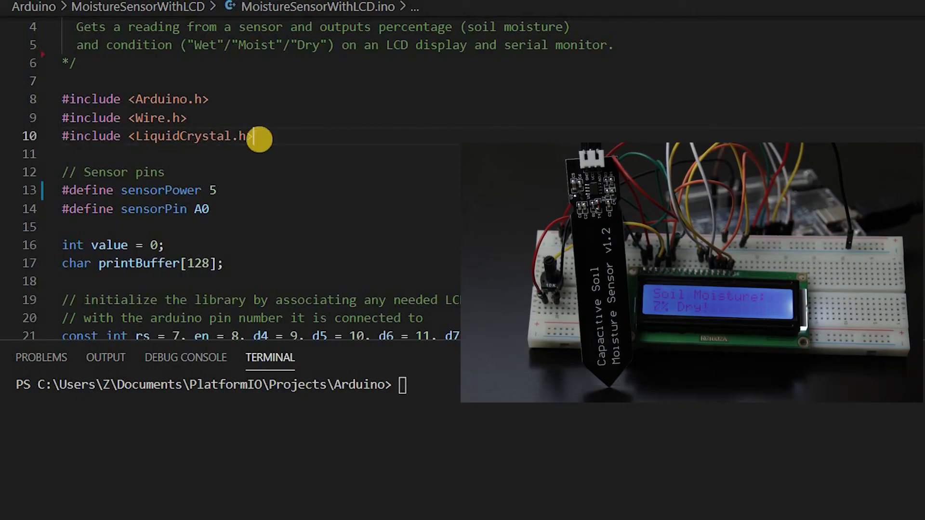
scroll("down", 3)
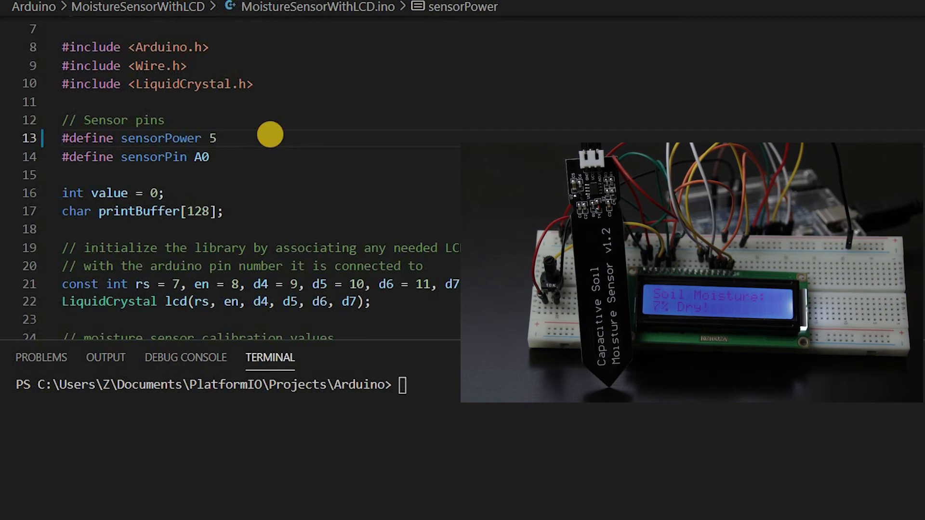
mouse_move(284, 167)
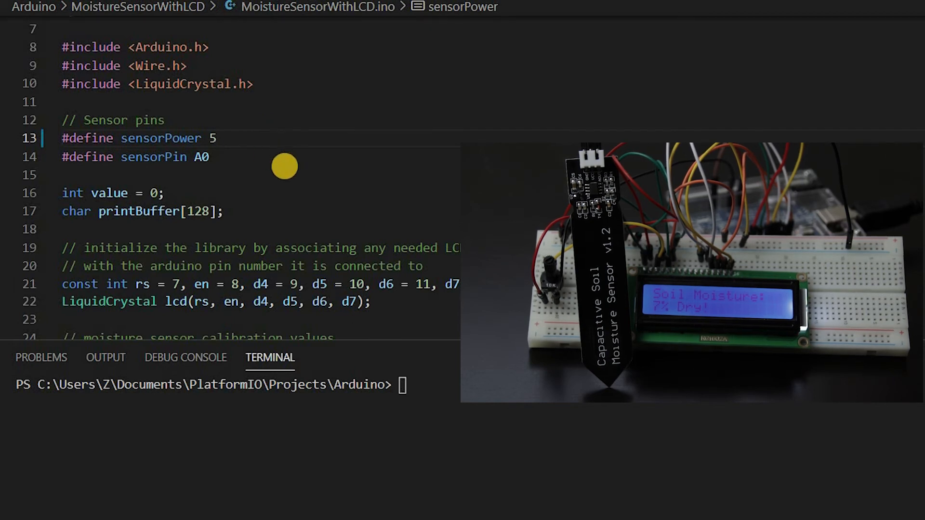
scroll("down", 3)
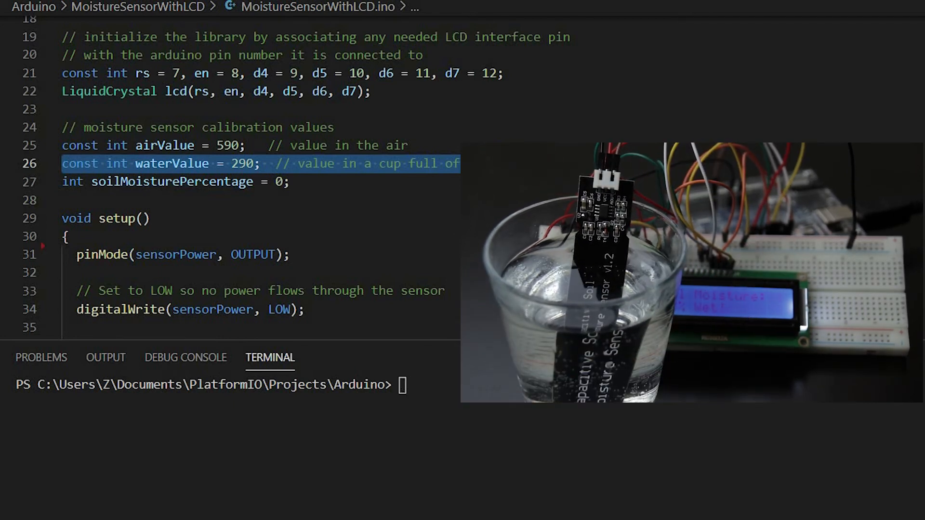
scroll("down", 3)
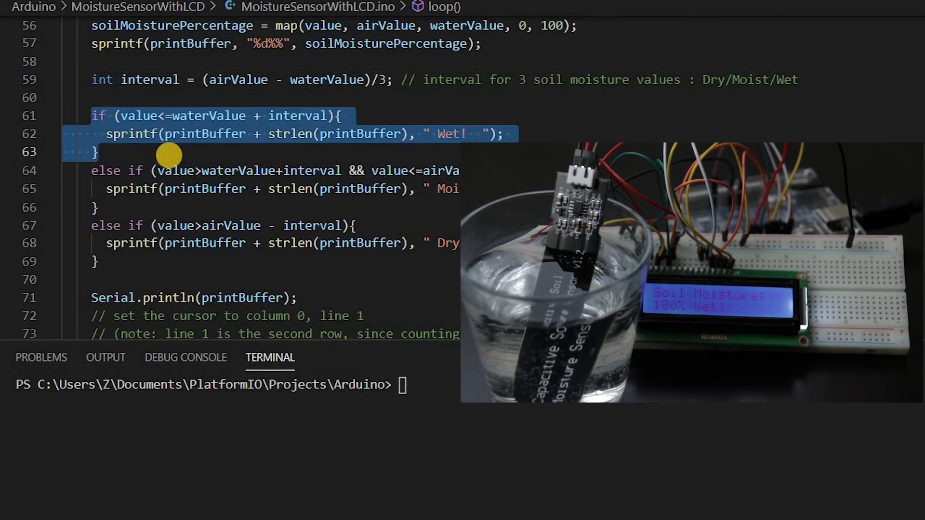
scroll("down", 3)
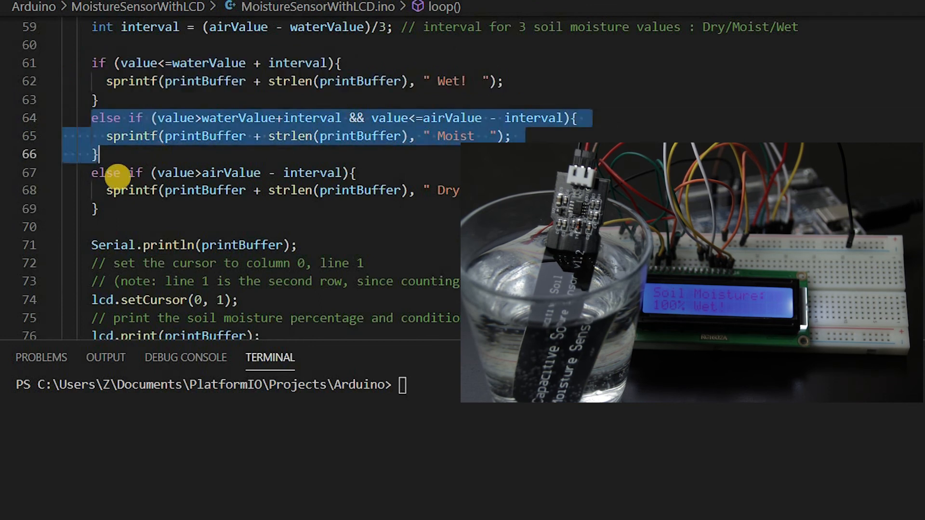
left_click(153, 208)
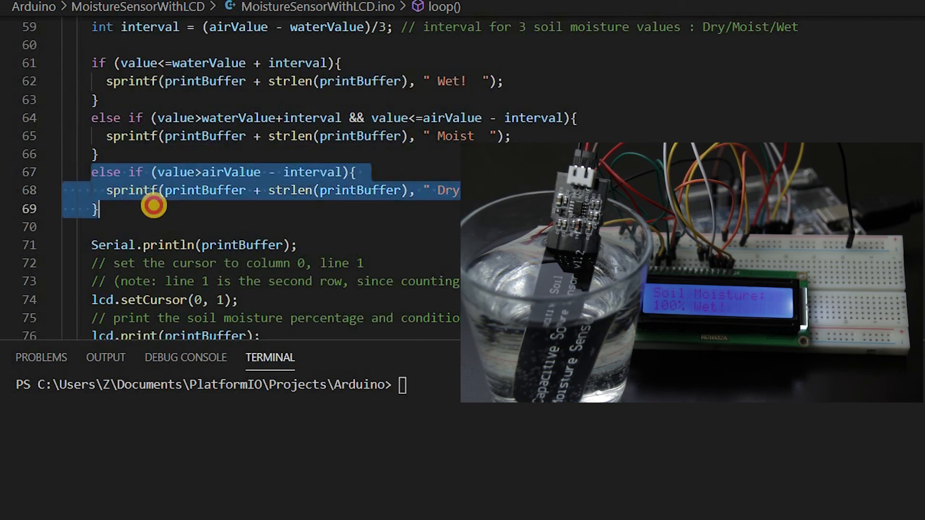